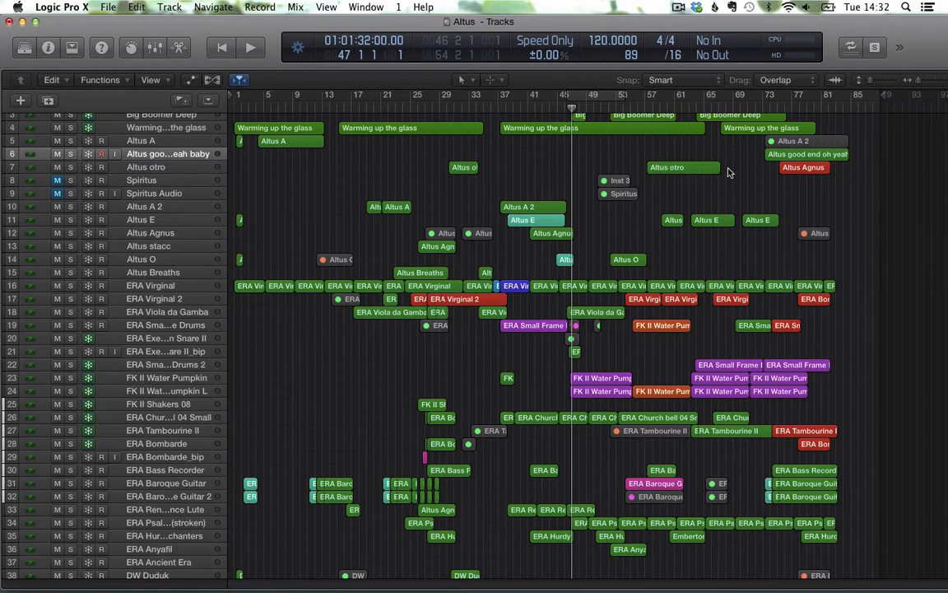
mouse_move(601, 279)
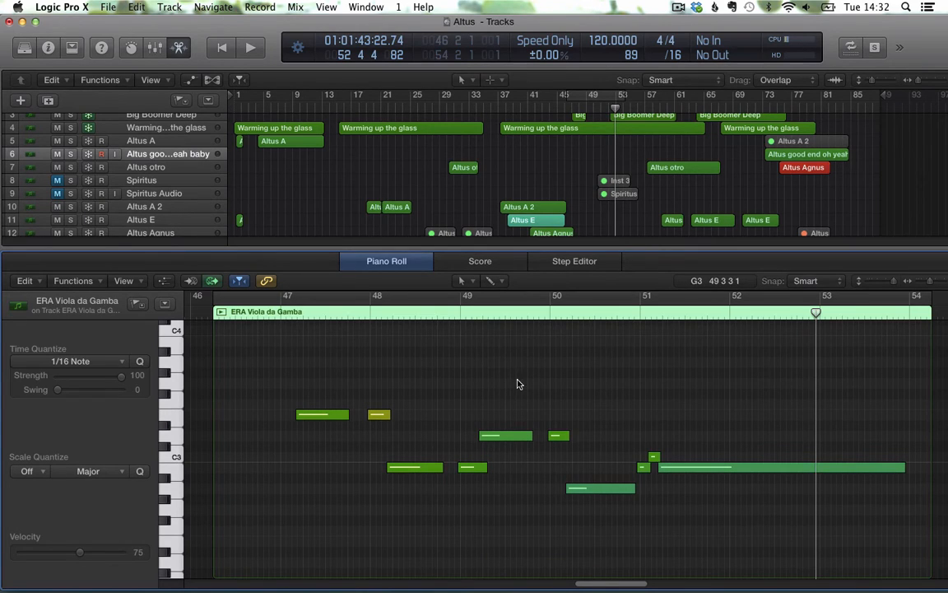
mouse_move(651, 349)
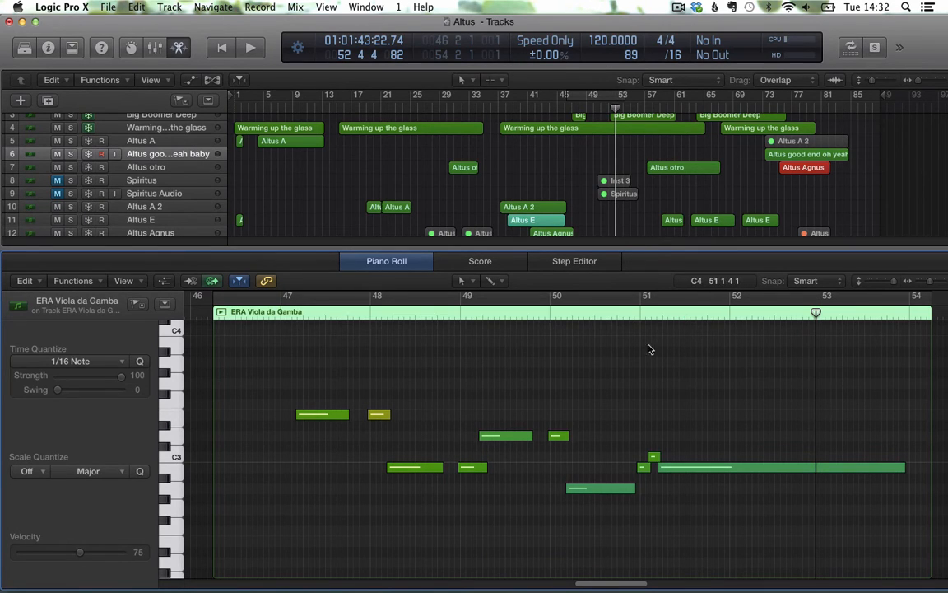
mouse_move(635, 372)
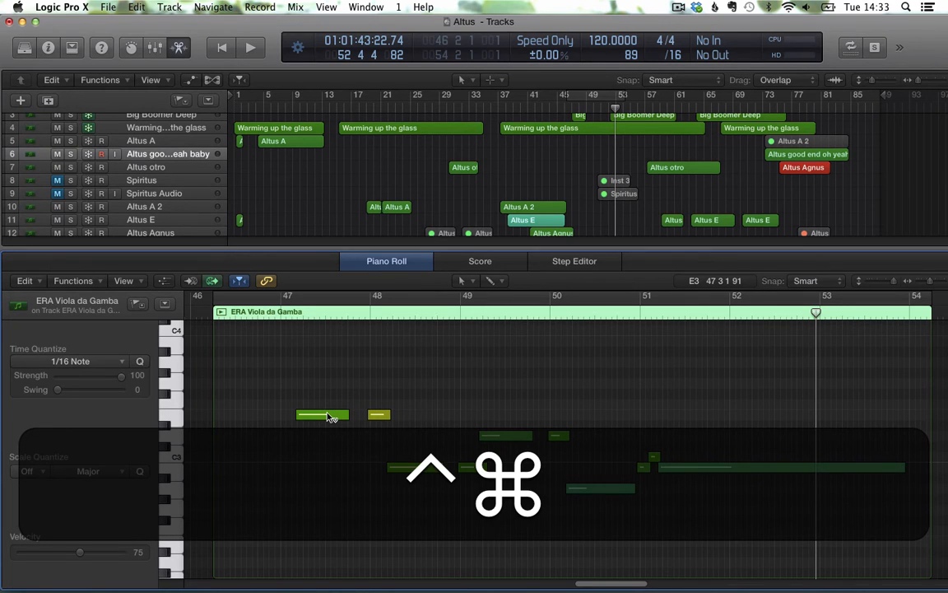
Raise the bar 47 Viola da Gamba note's velocity, then select the long note near bar 51
left_click(323, 414)
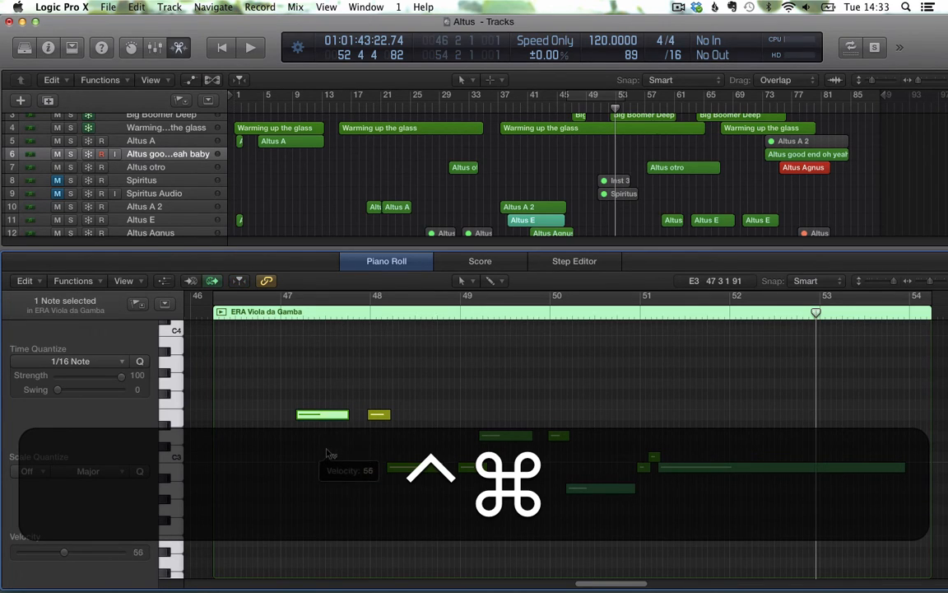
left_click_drag(322, 414, 323, 395)
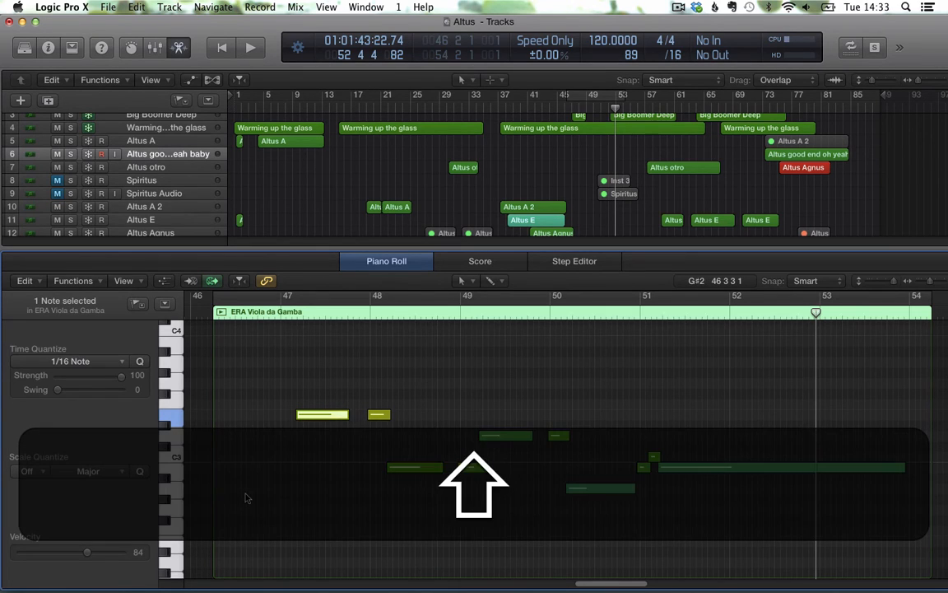
left_click(250, 47)
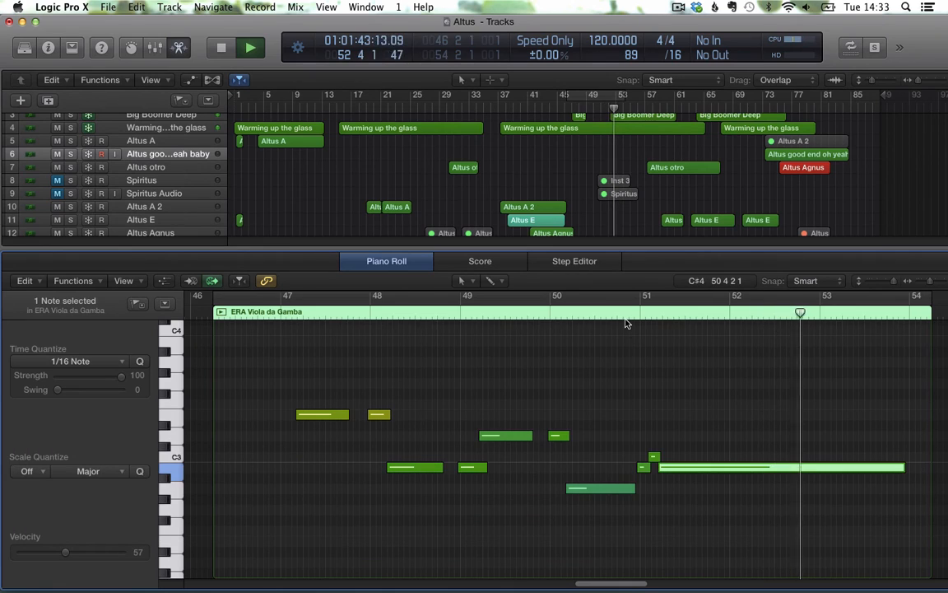
left_click(251, 47)
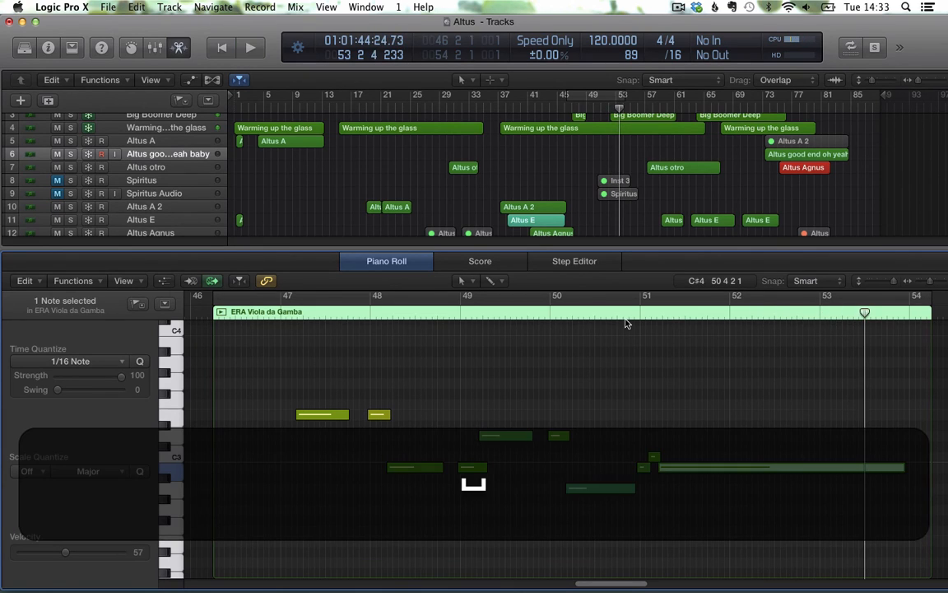